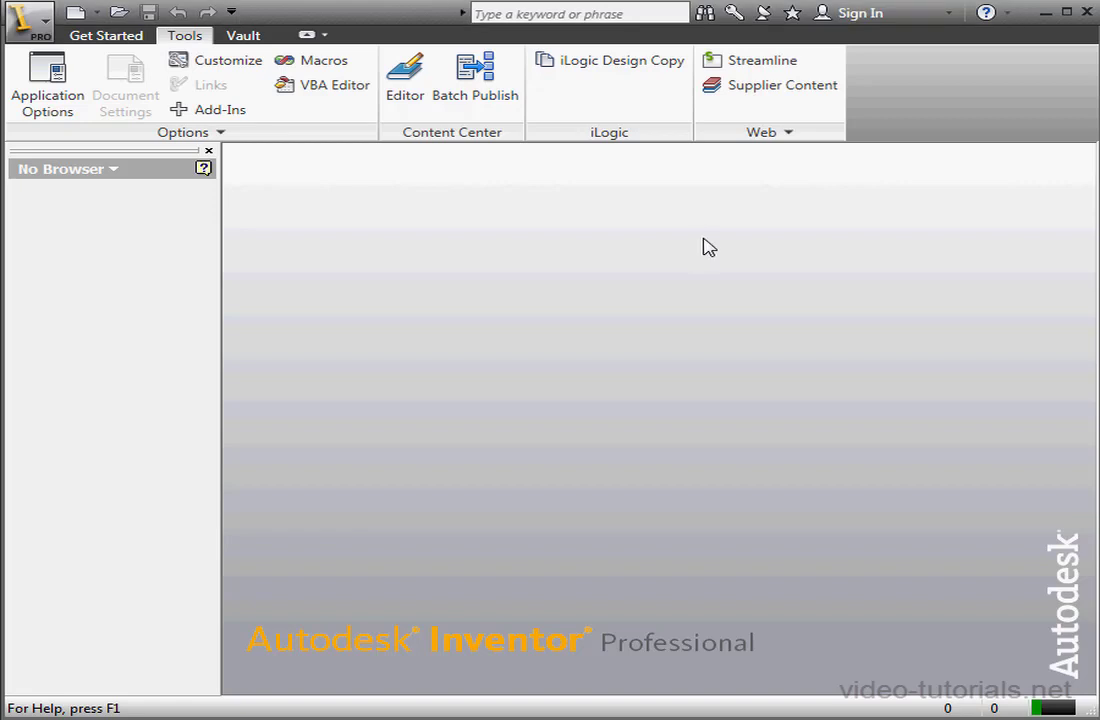
mouse_move(712, 242)
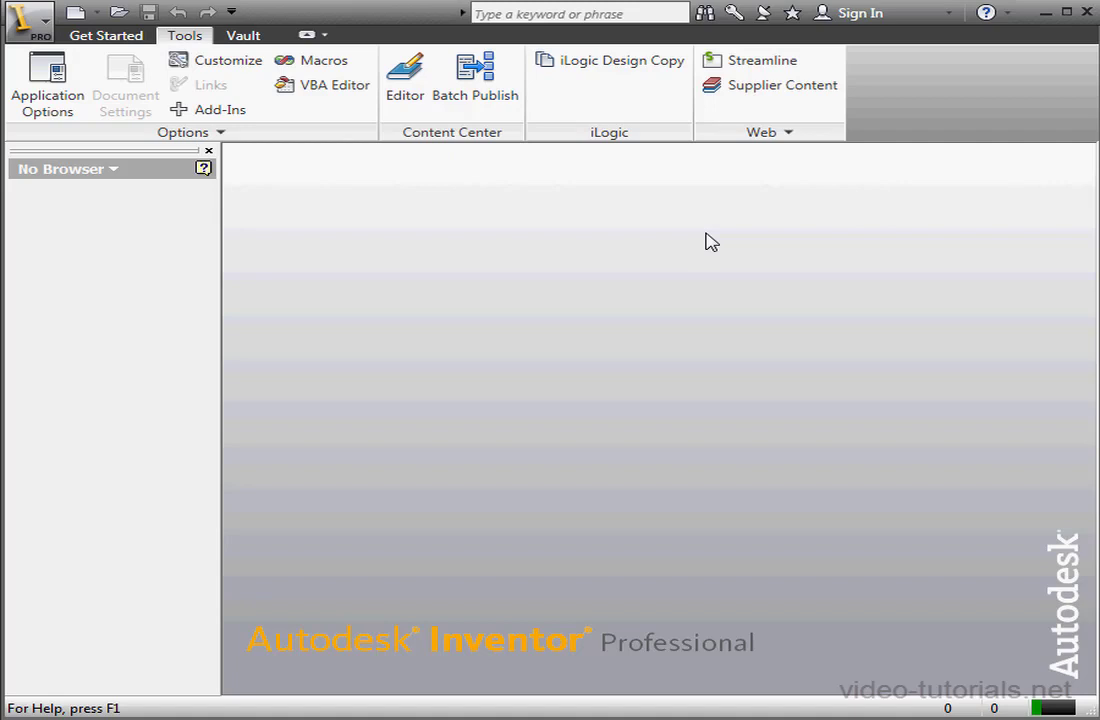
mouse_move(730, 244)
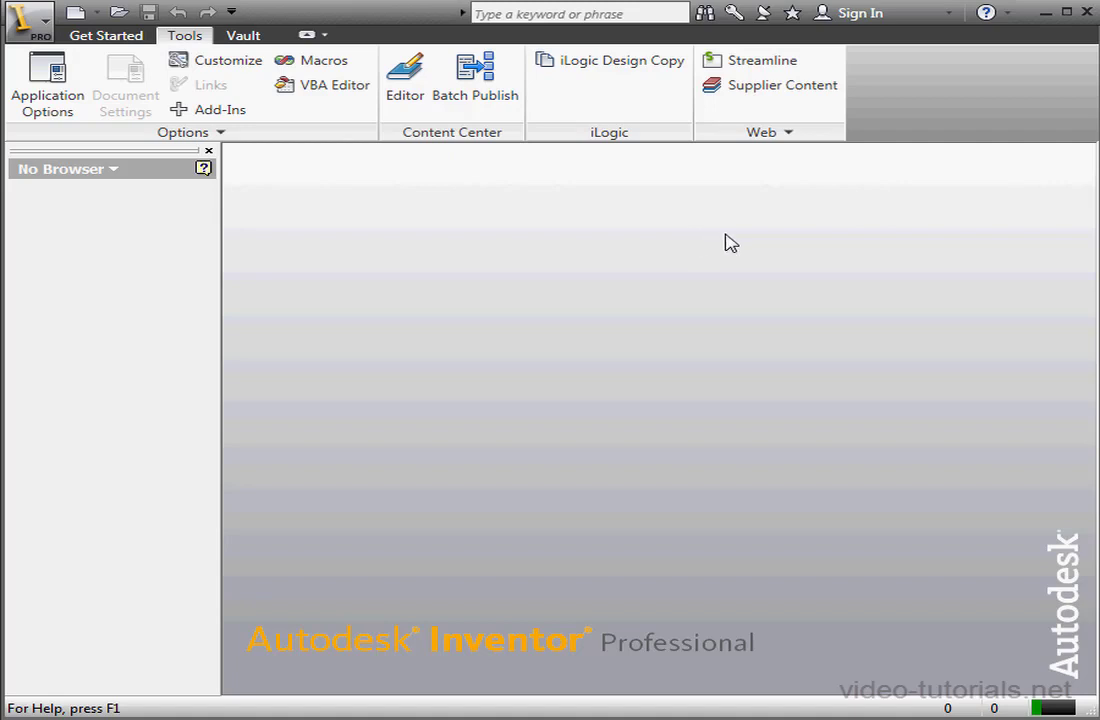
Launch the Inventor COM API Reference help from the Help drop-down.
left_click(1010, 12)
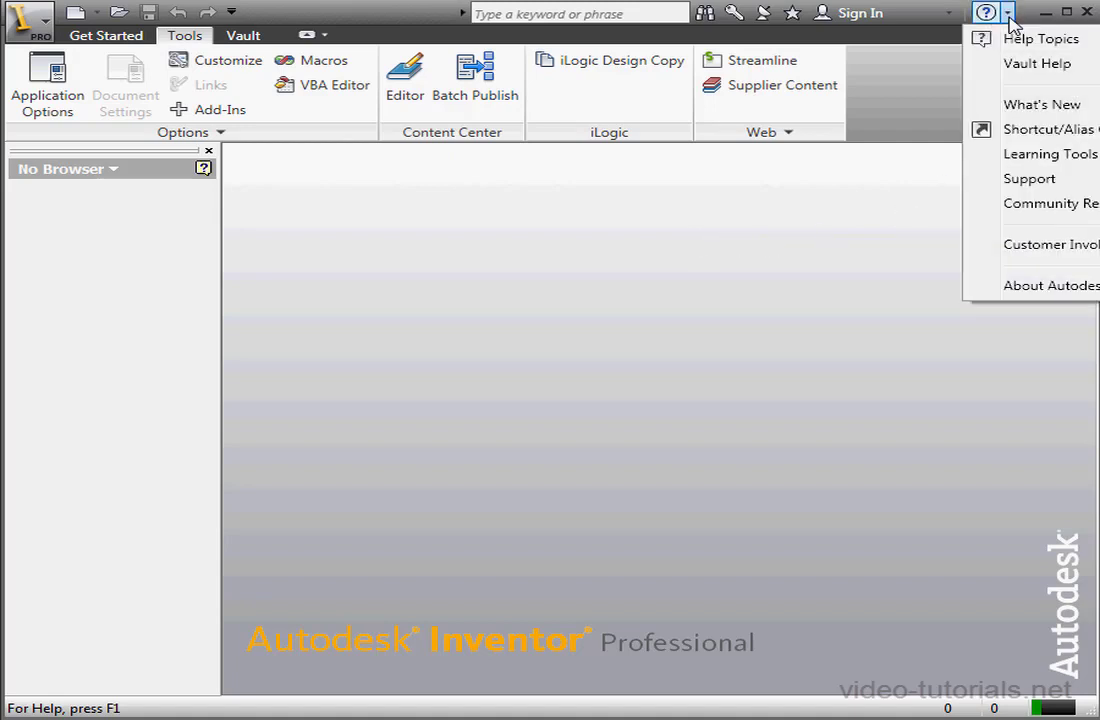
mouse_move(1050, 204)
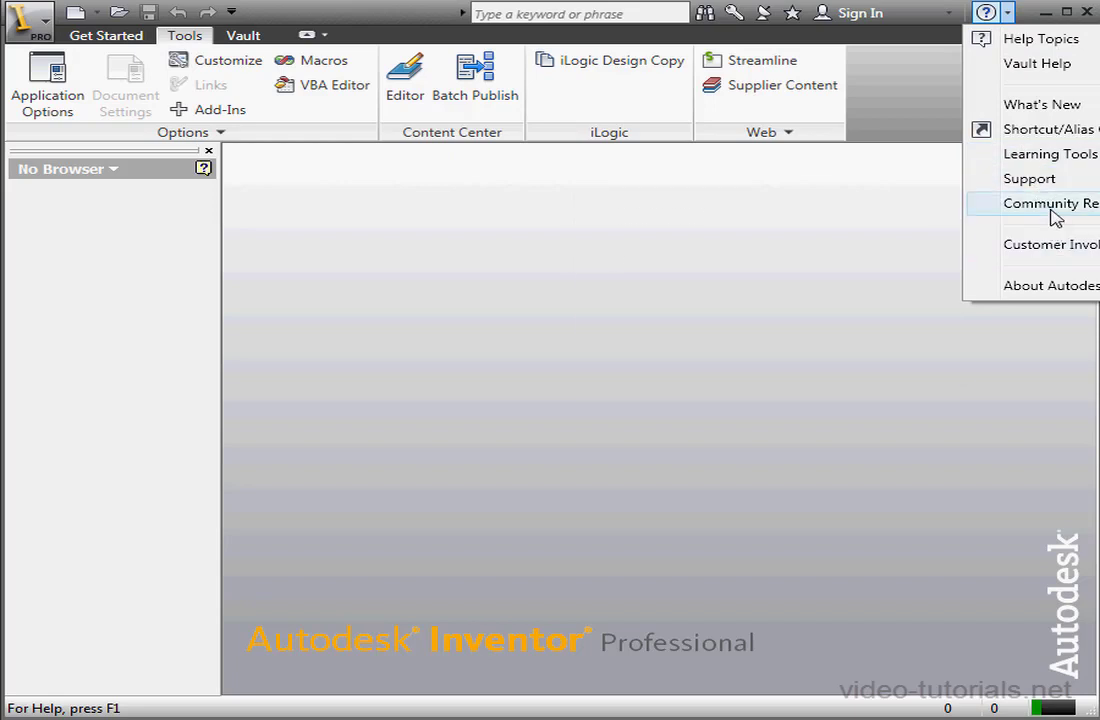
left_click(1050, 204)
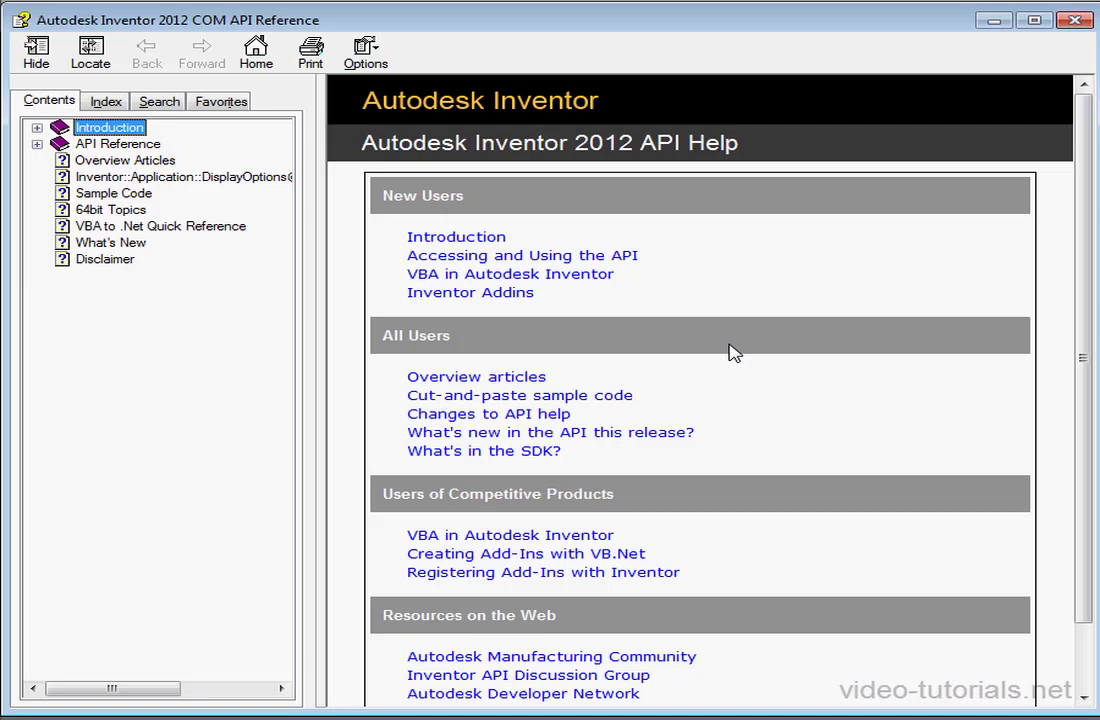
mouse_move(740, 348)
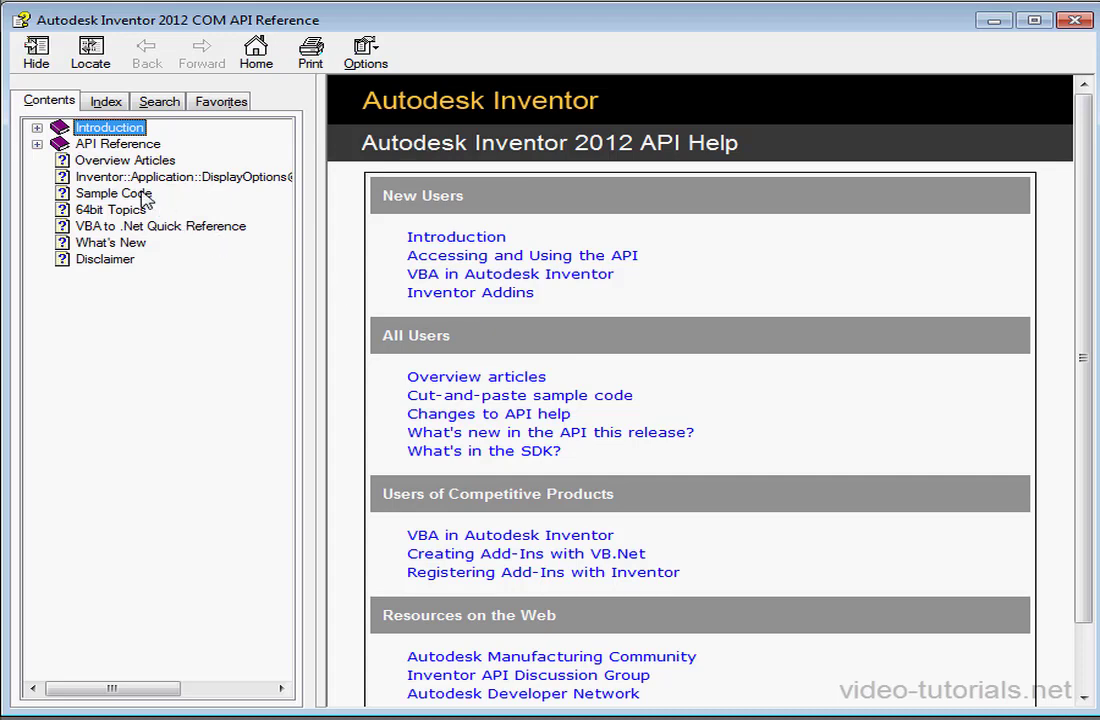
From Sample Code under Features - Create, choose the Extrude Feature - Create Block with Pocket sample.
left_click(112, 192)
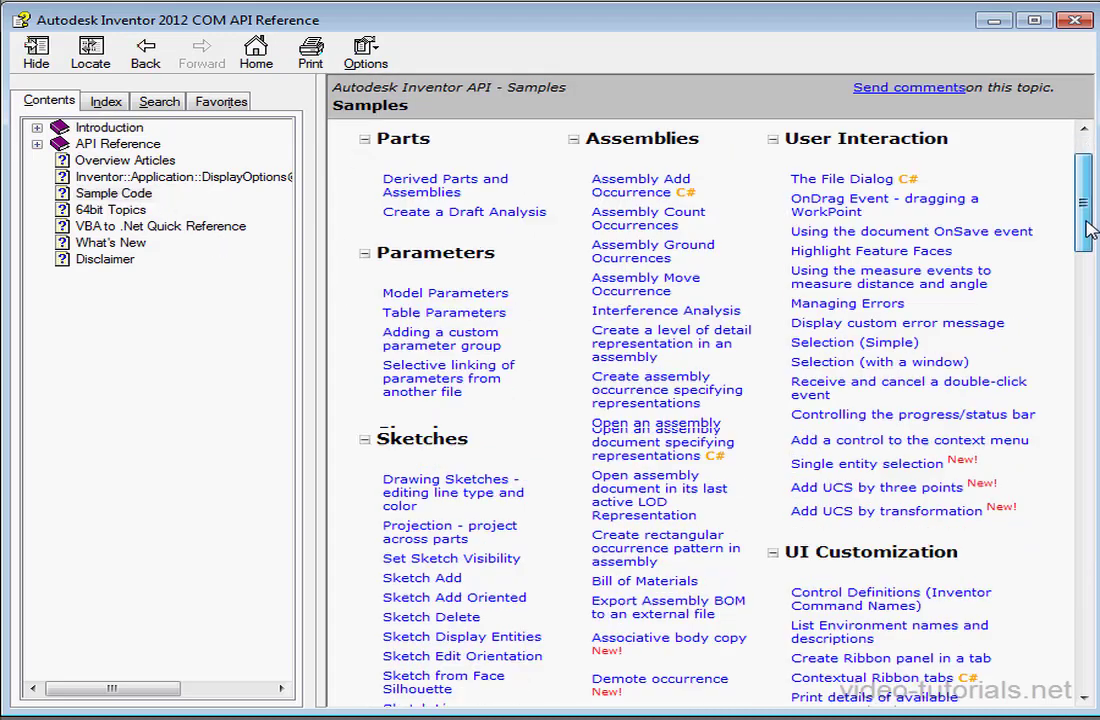
scroll("down", 3)
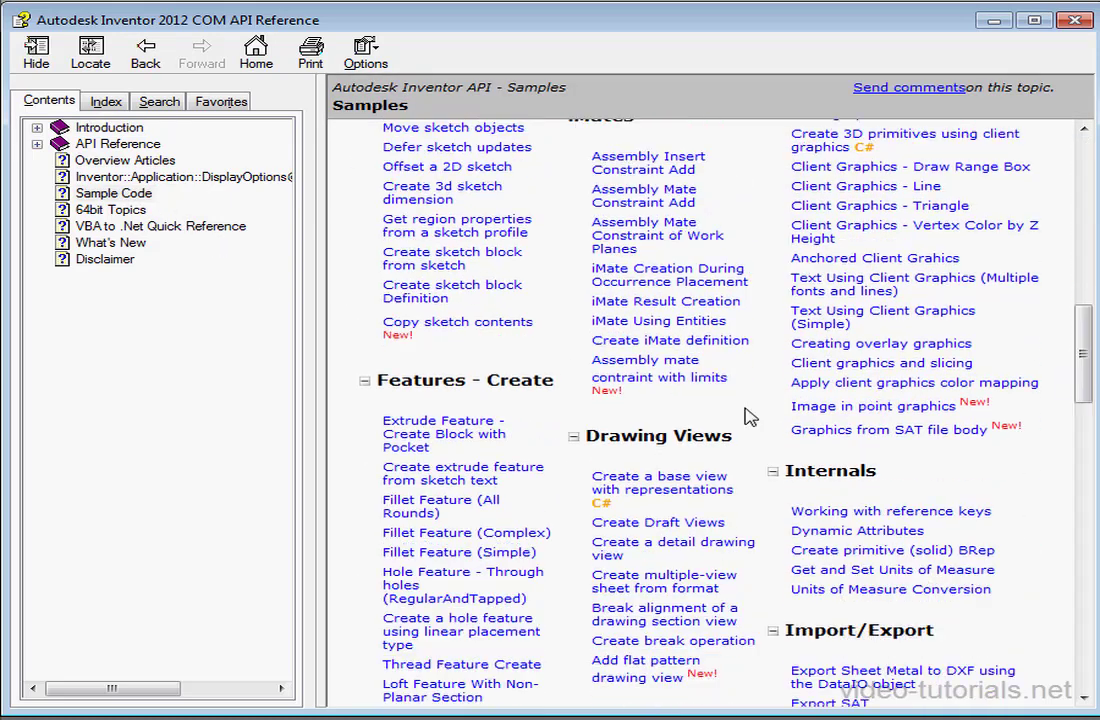
mouse_move(444, 432)
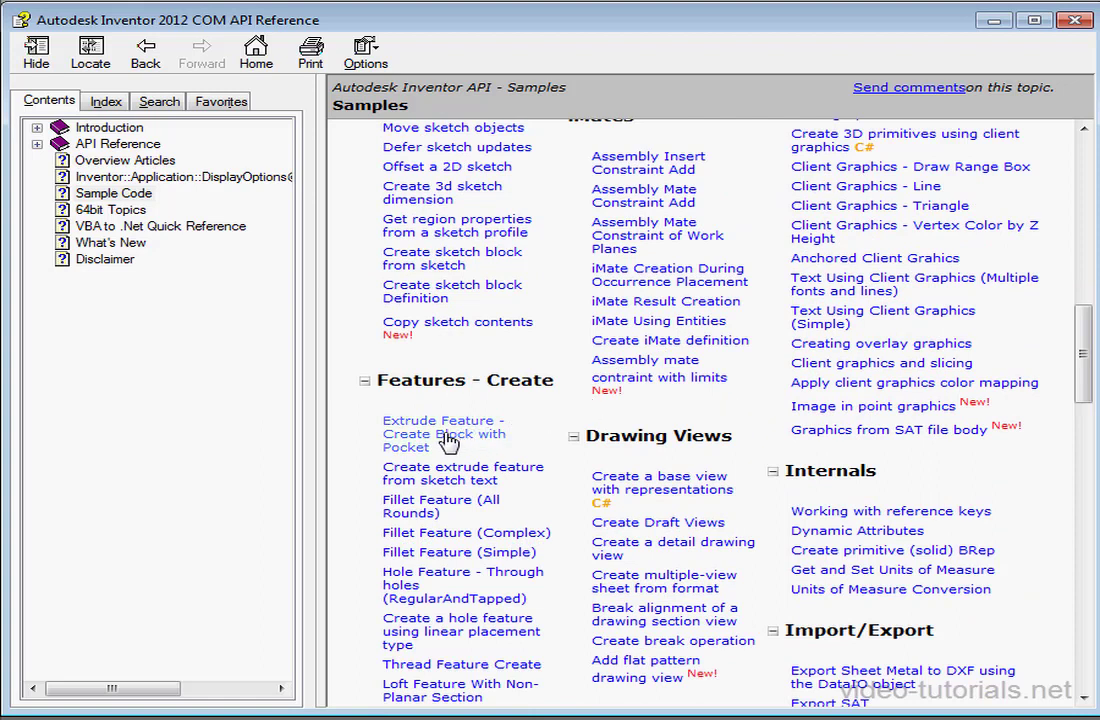
mouse_move(448, 442)
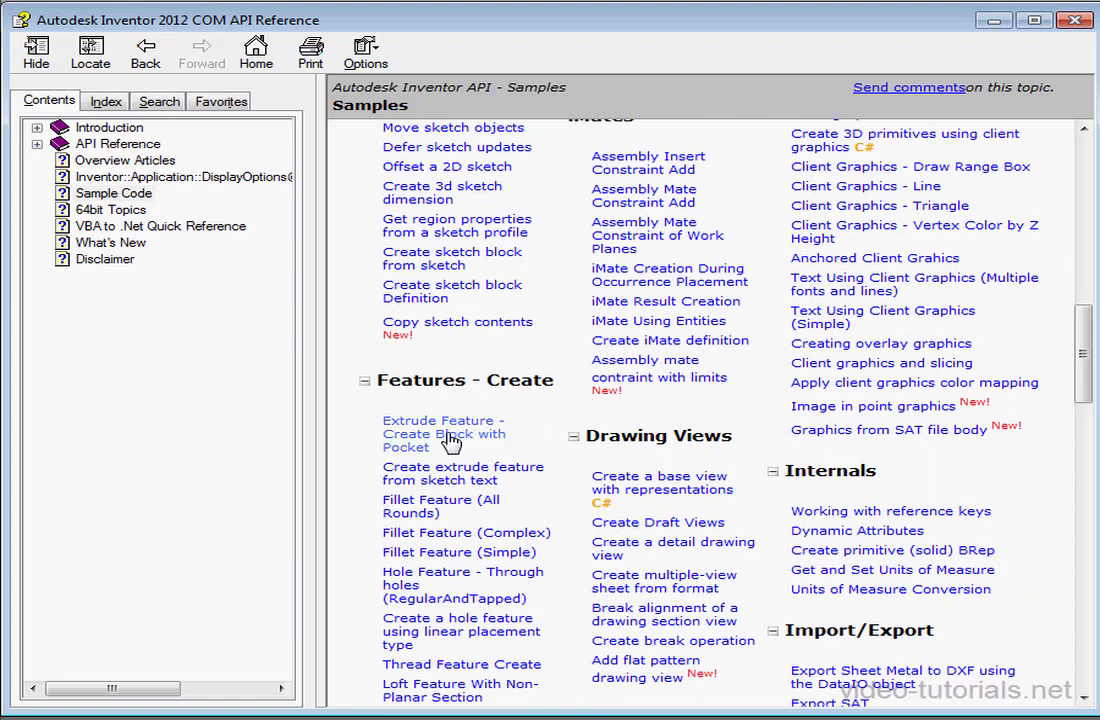
left_click(444, 432)
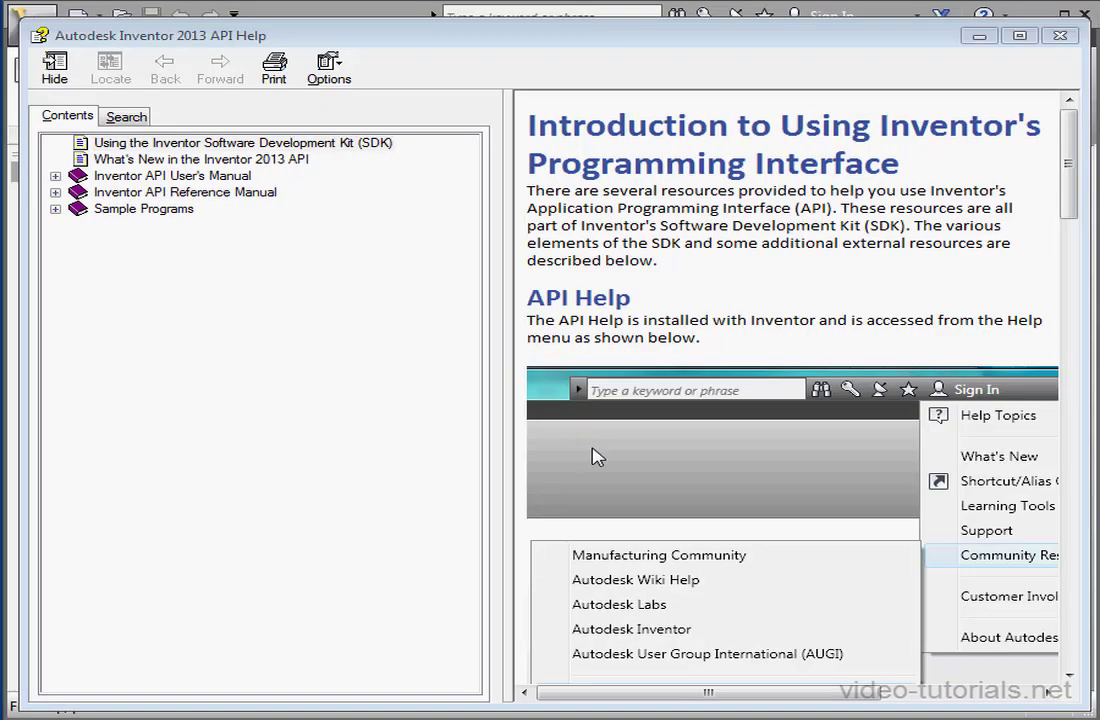
Navigate Sample Programs > Parts > Features to the Create and Edit an Extrude Feature with a Pocket sample.
left_click(56, 208)
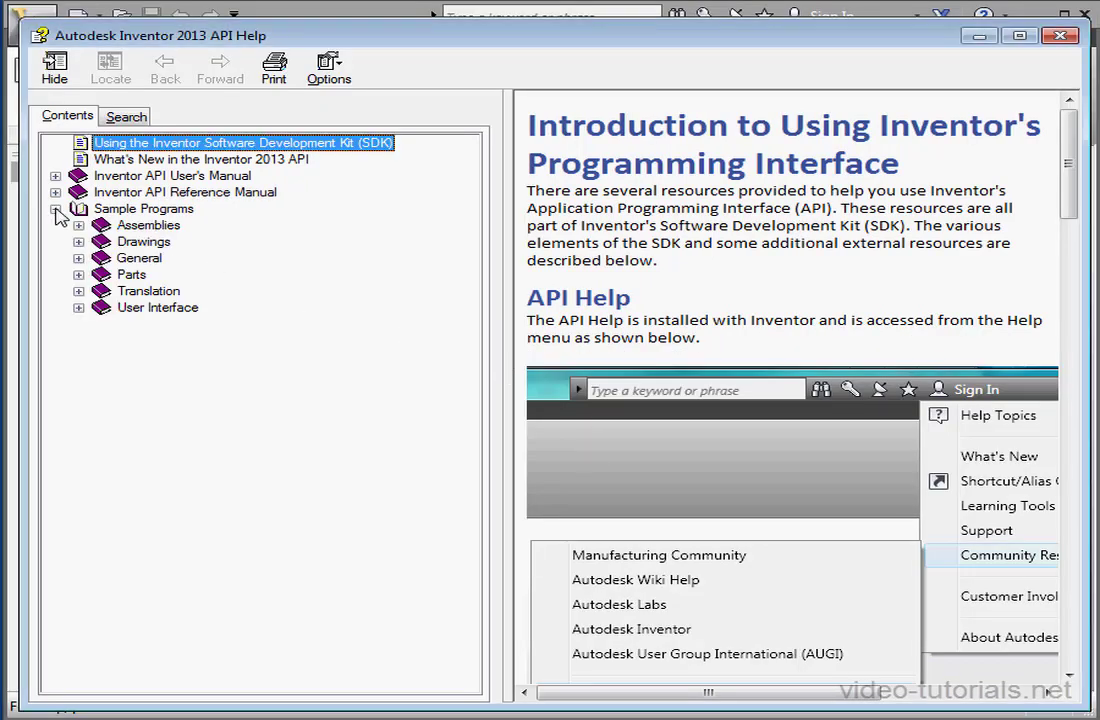
left_click(78, 274)
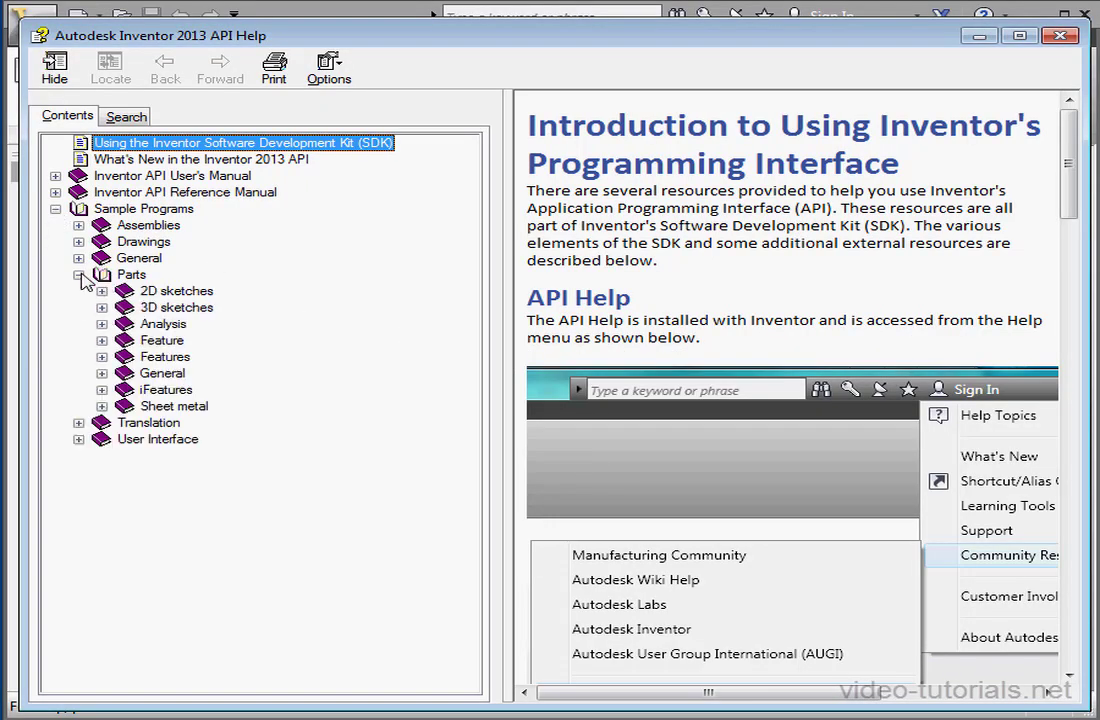
left_click(100, 356)
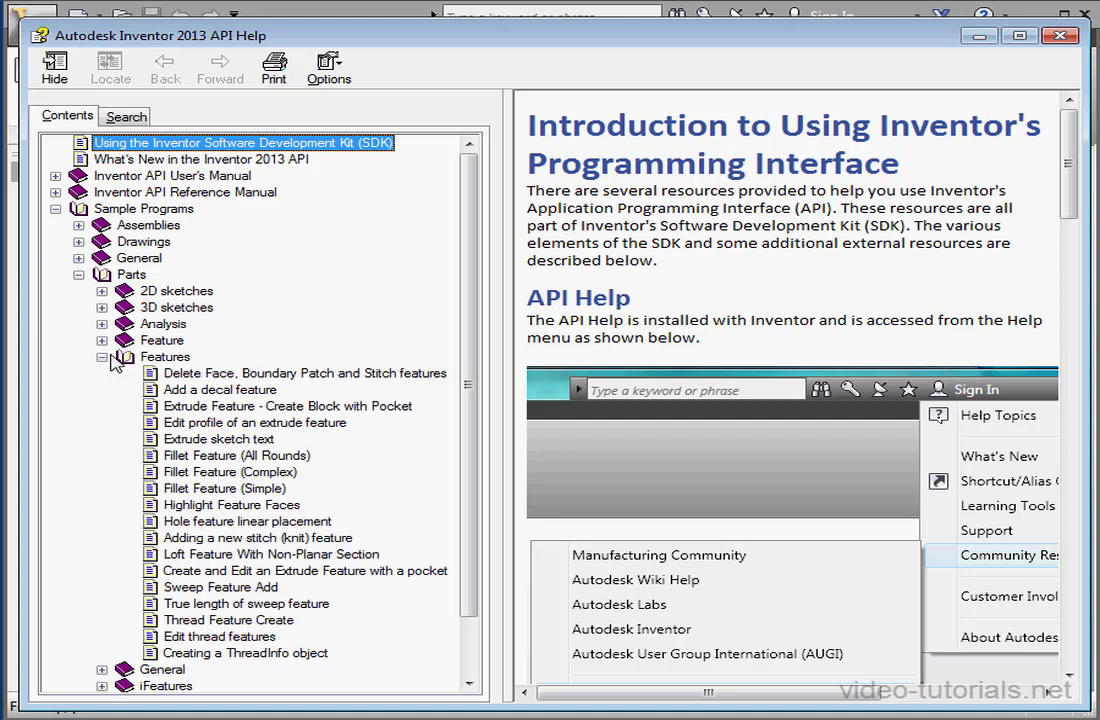
left_click(304, 570)
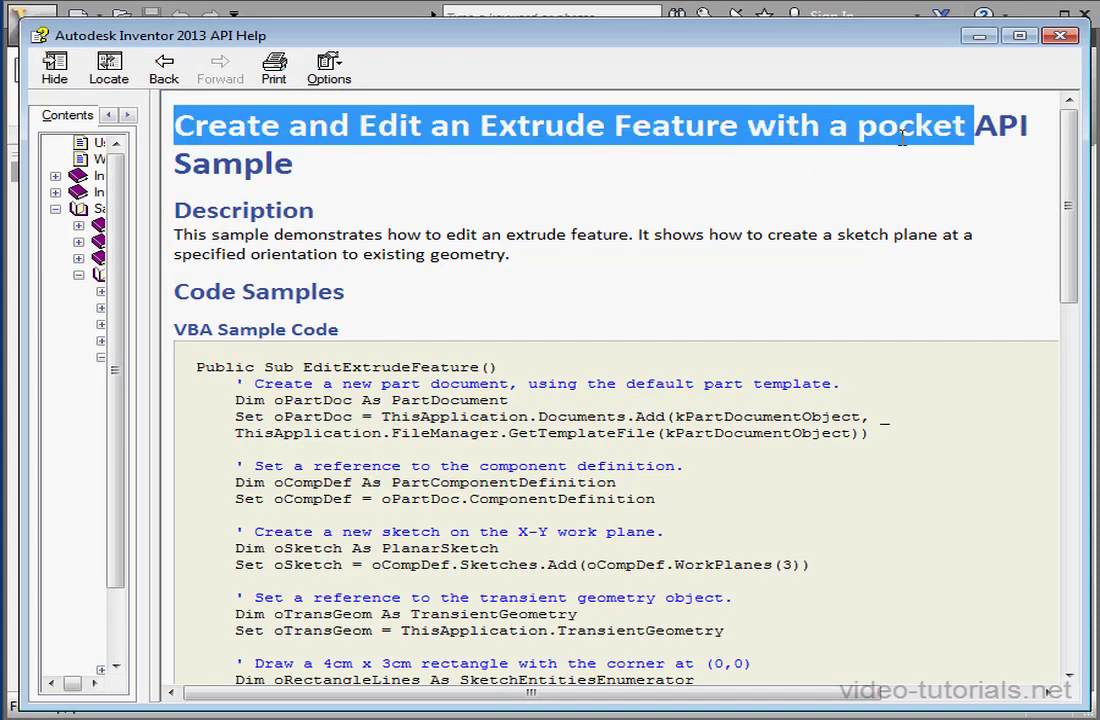
mouse_move(920, 320)
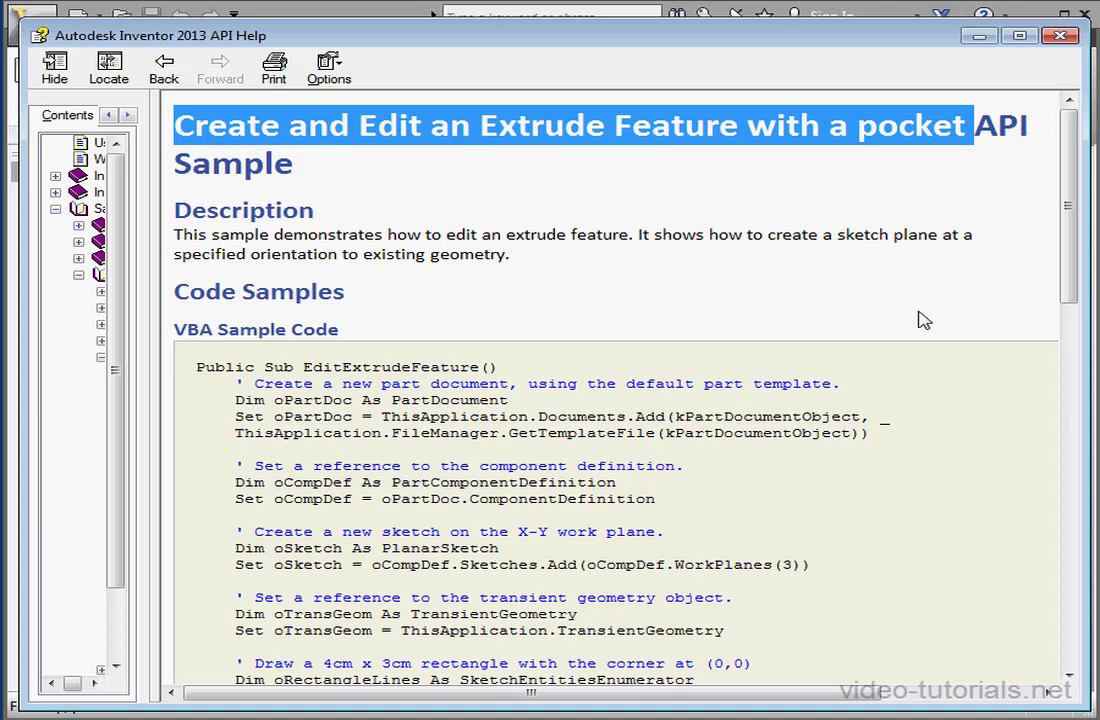
mouse_move(920, 348)
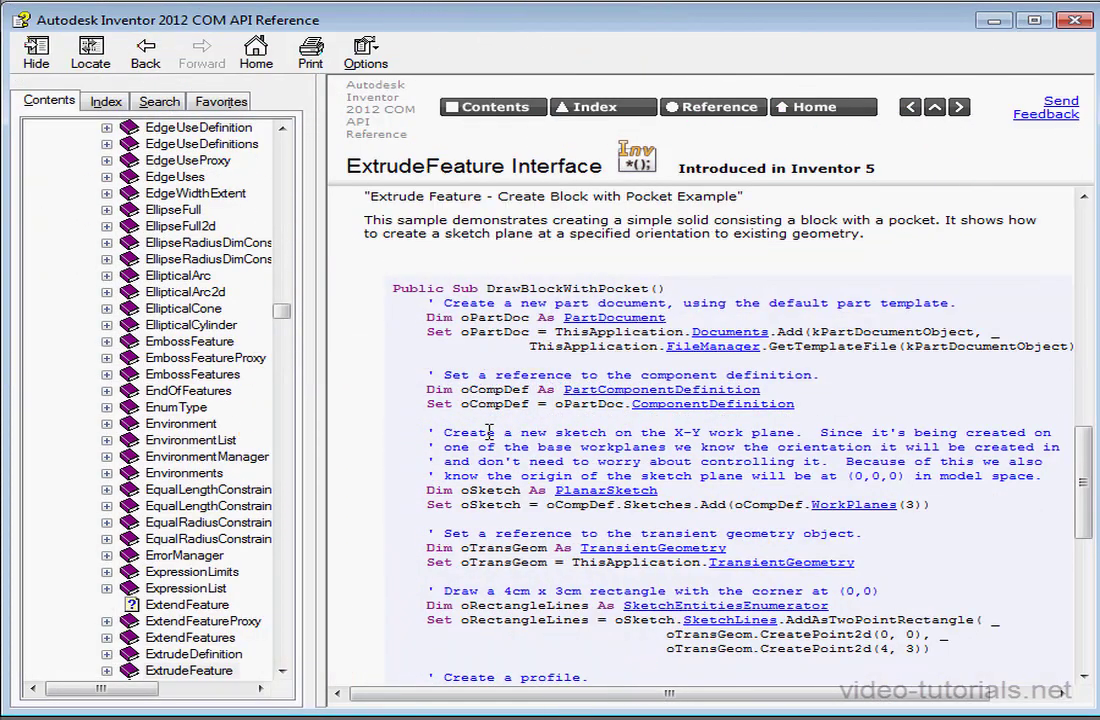
double_click(684, 196)
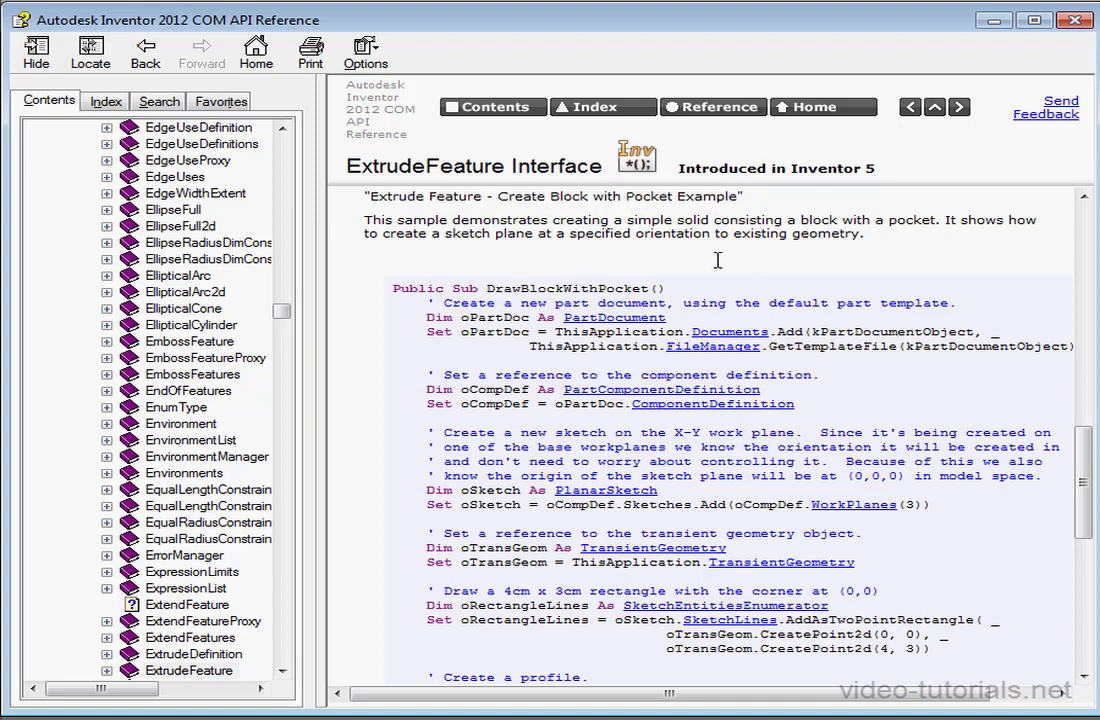
left_click_drag(598, 302, 956, 302)
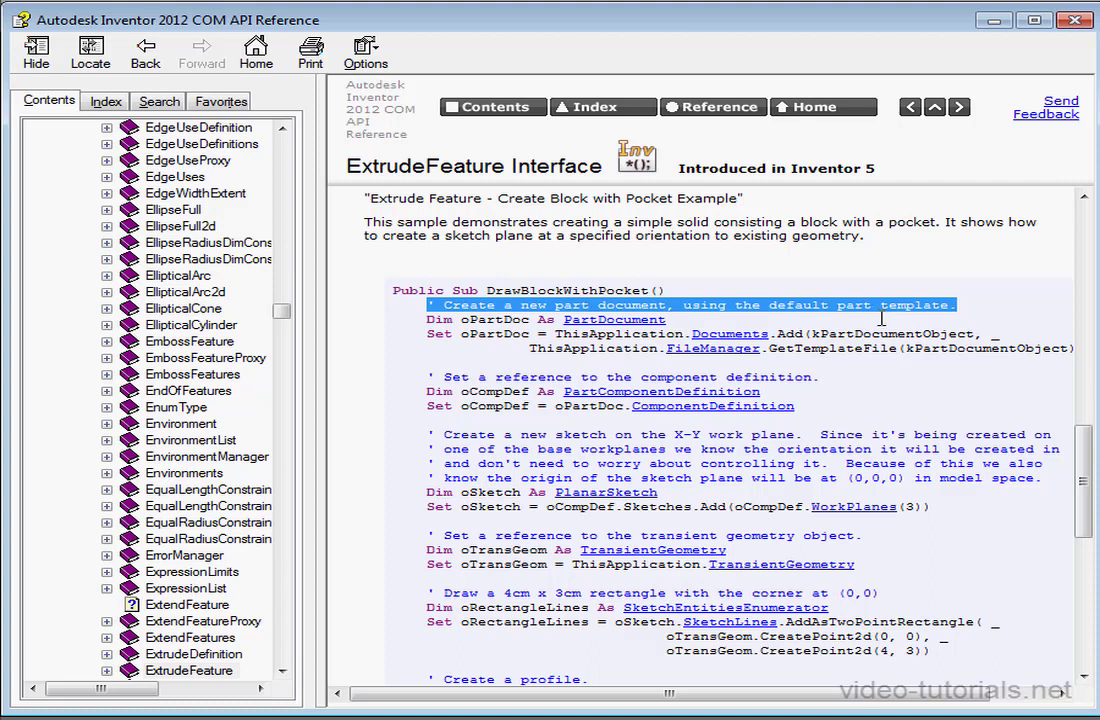
mouse_move(844, 318)
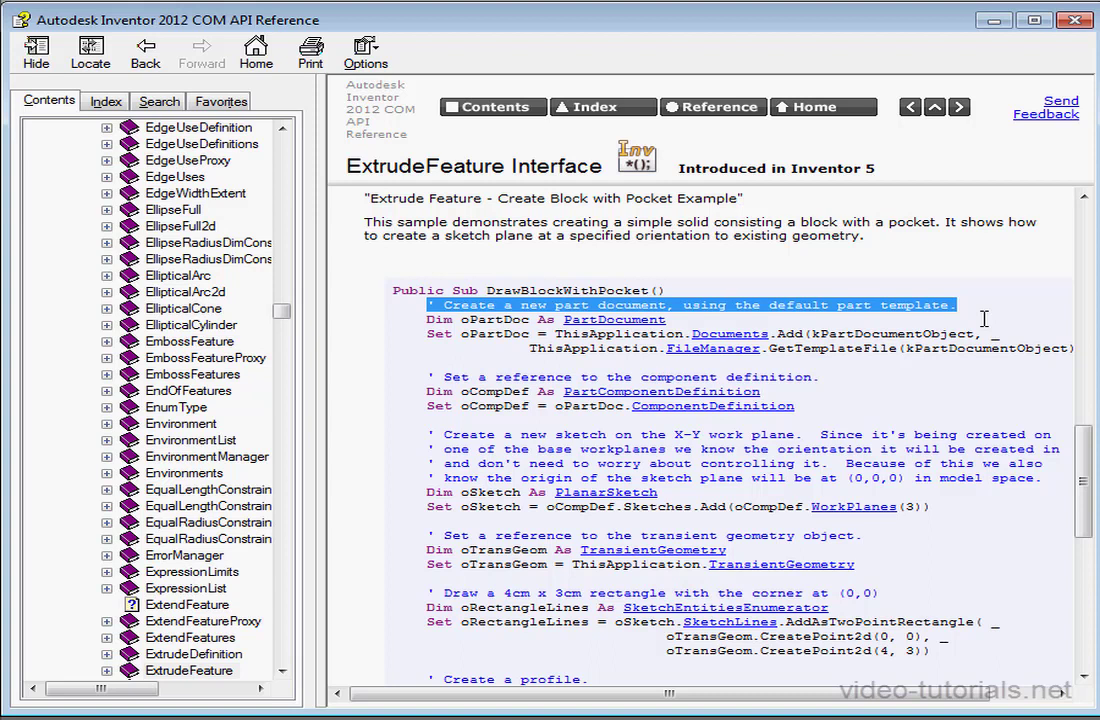
mouse_move(972, 320)
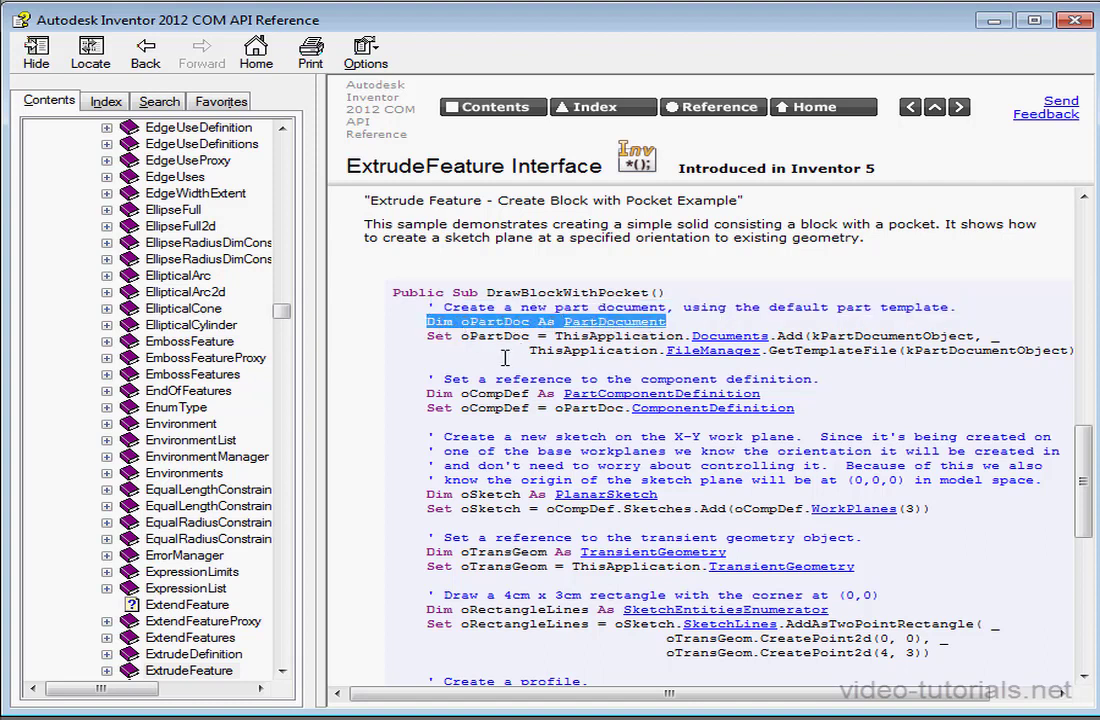
scroll("down", 3)
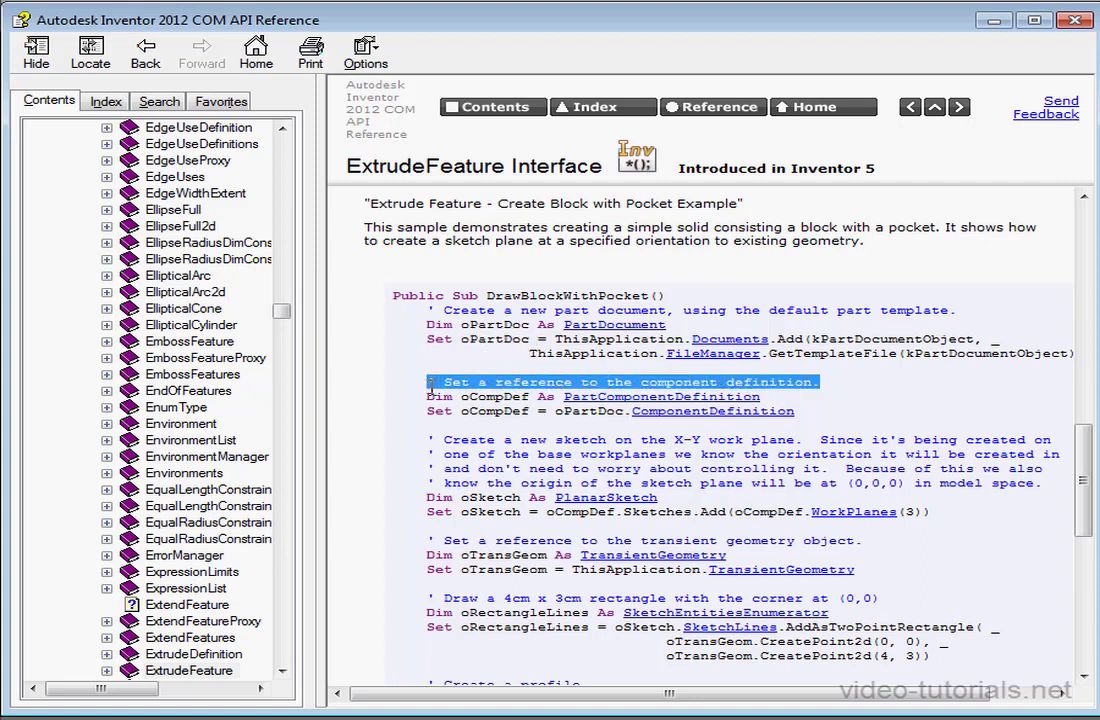
mouse_move(702, 458)
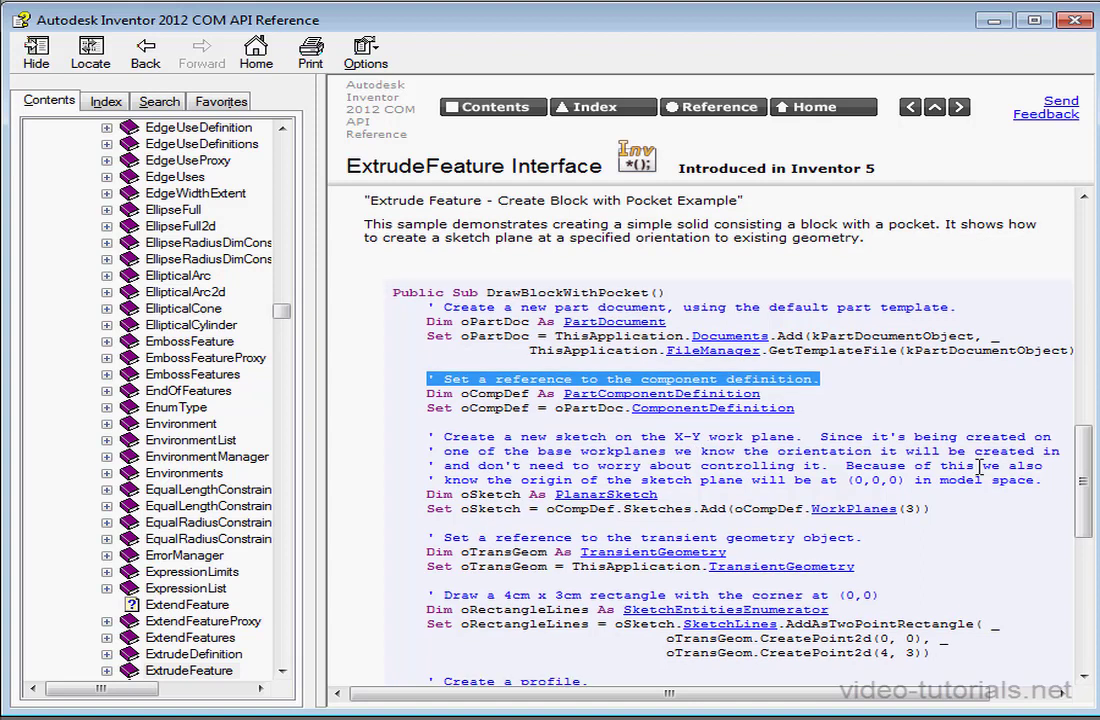
Scroll further down through the block-with-pocket sample's VBA code.
scroll("down", 3)
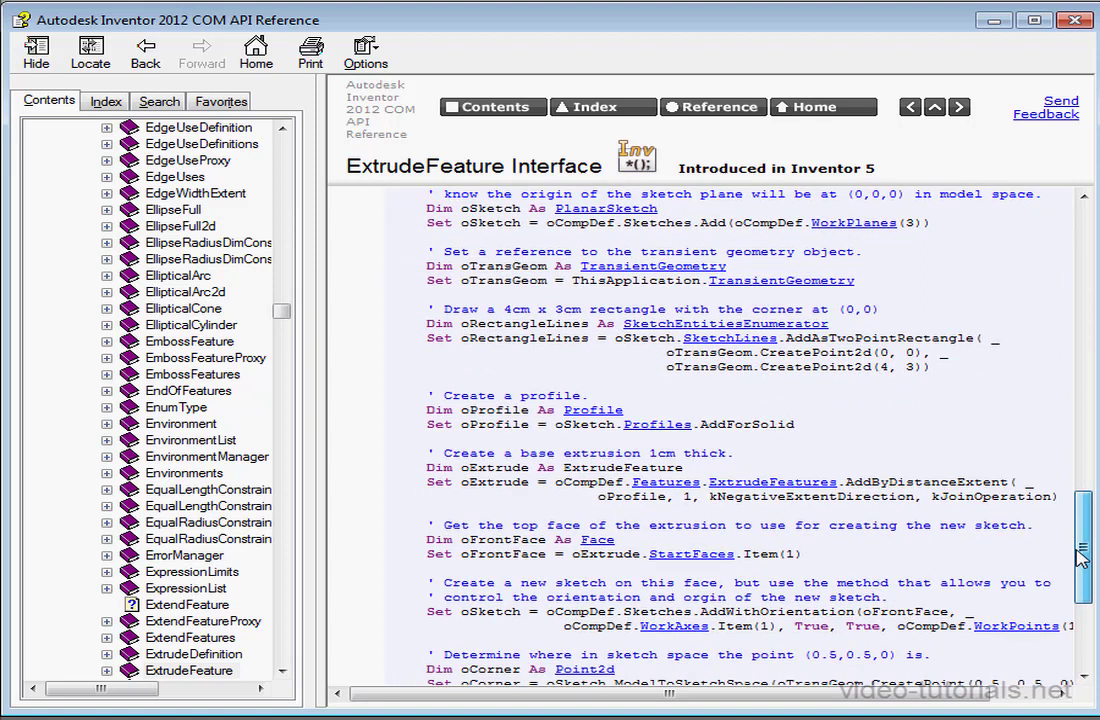
scroll("down", 3)
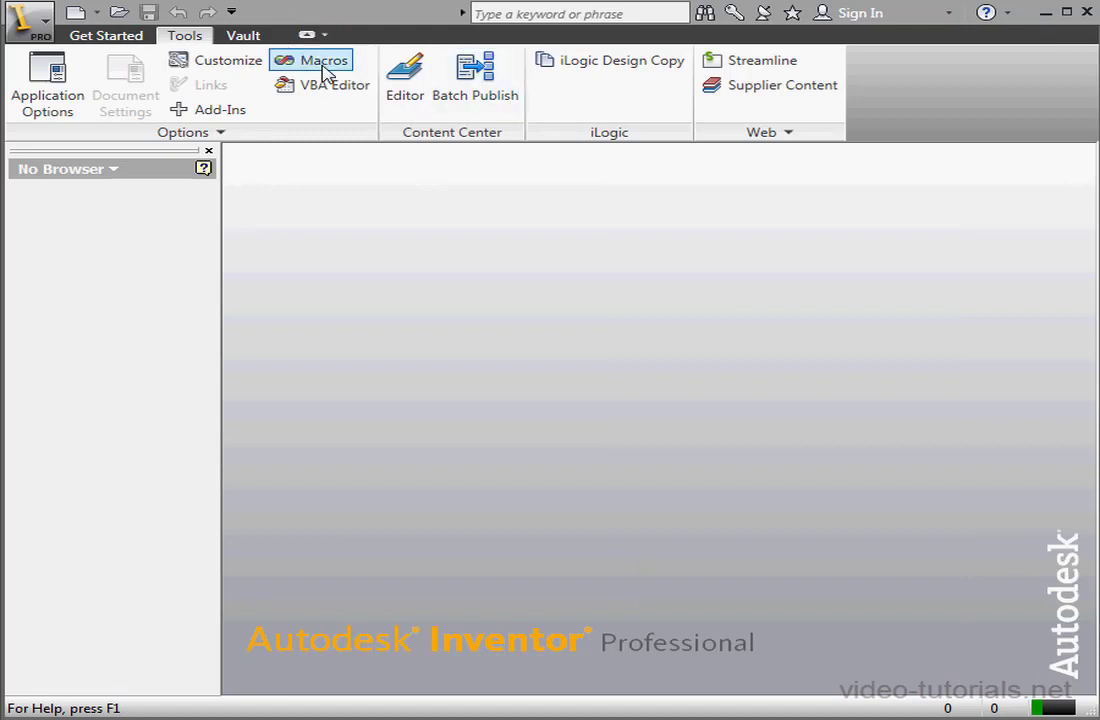
Create a new macro named My_Macro from the Macros dialog, opening it in the VBA editor.
left_click(324, 60)
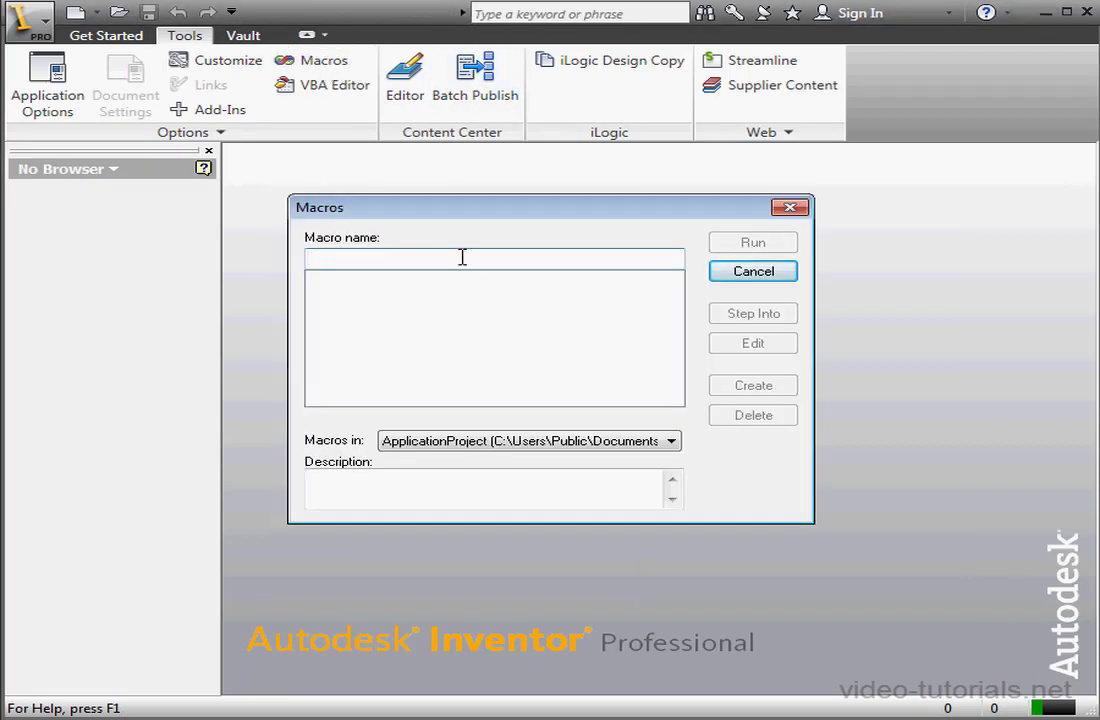
type("My_Macro")
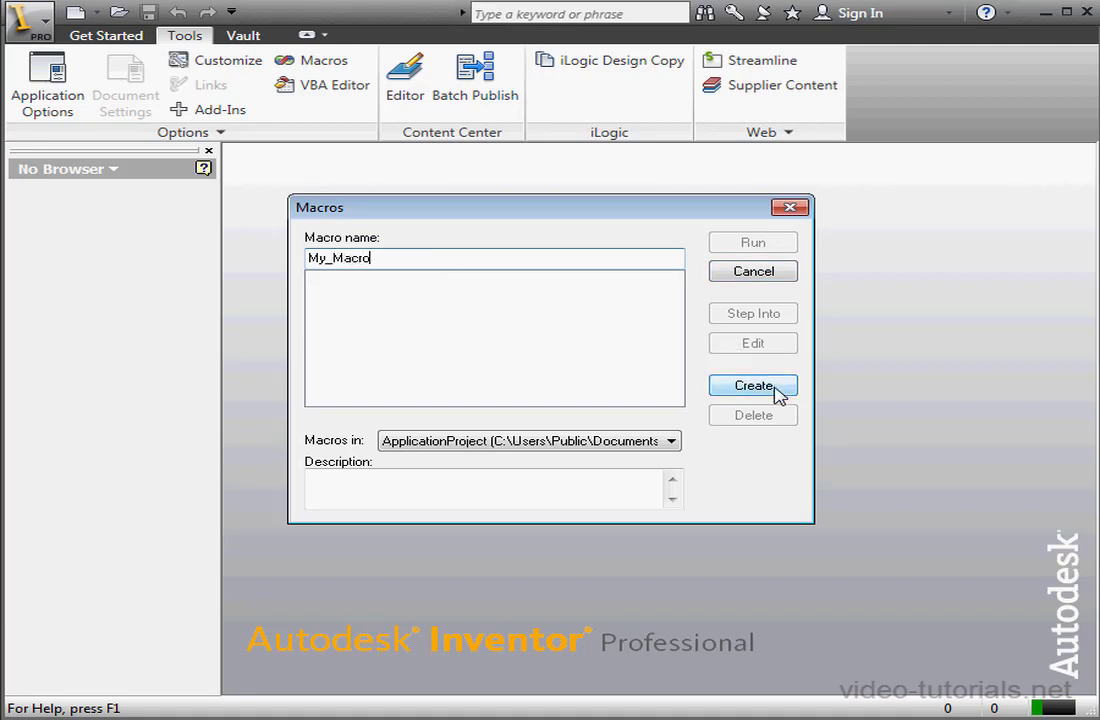
left_click(752, 384)
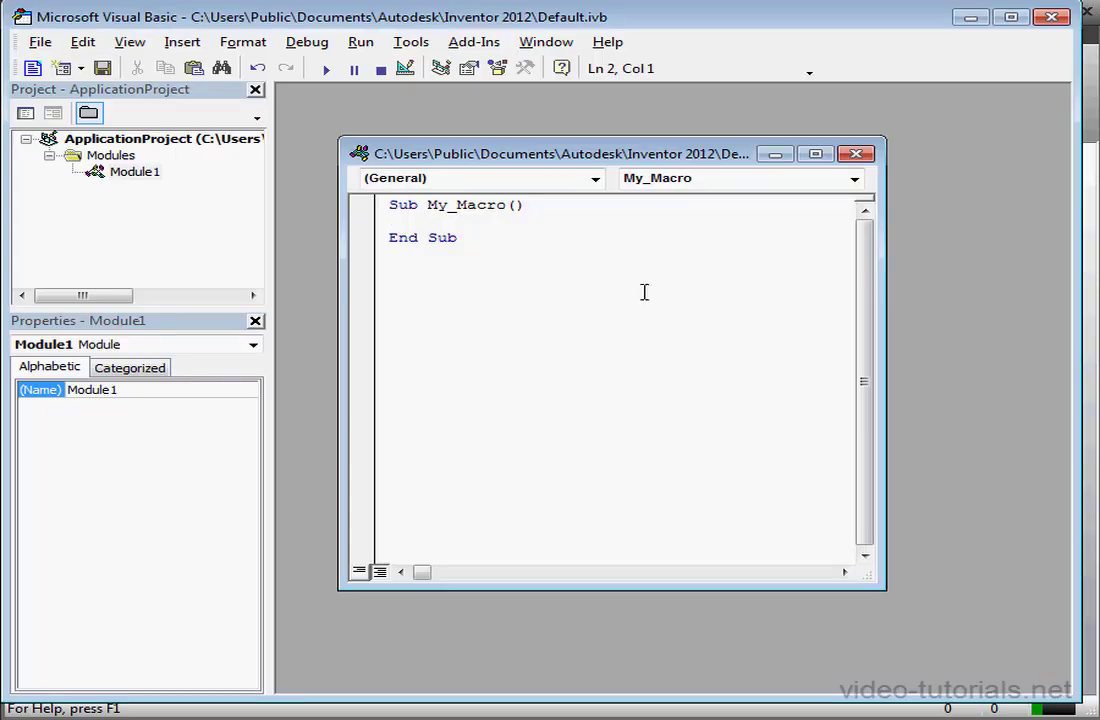
Paste the copied sample code into the empty My_Macro procedure.
right_click(450, 220)
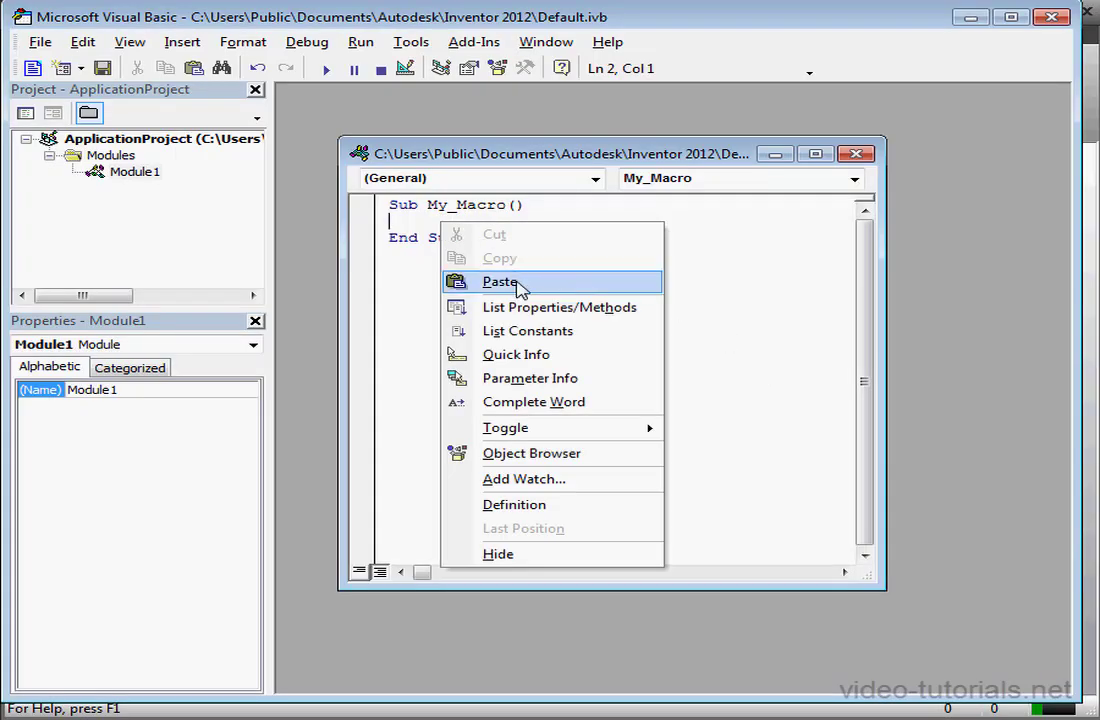
left_click(500, 280)
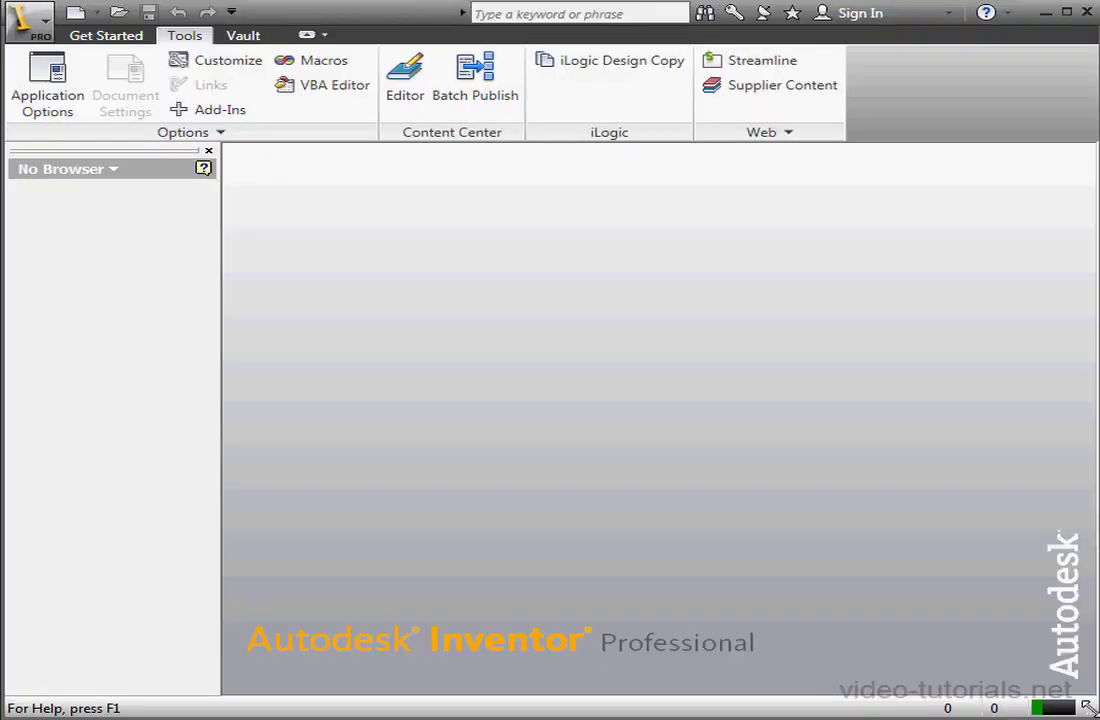
Run My_Macro from the Macros dialog, producing new part Part1 with an extrusion.
left_click(324, 60)
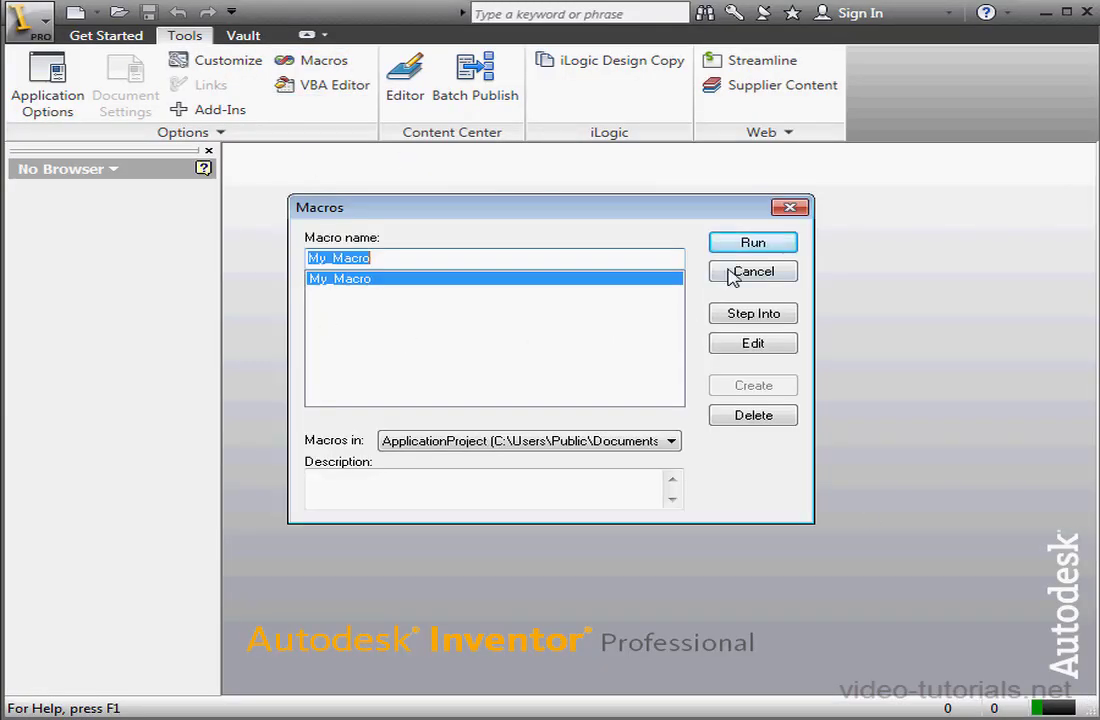
left_click(752, 242)
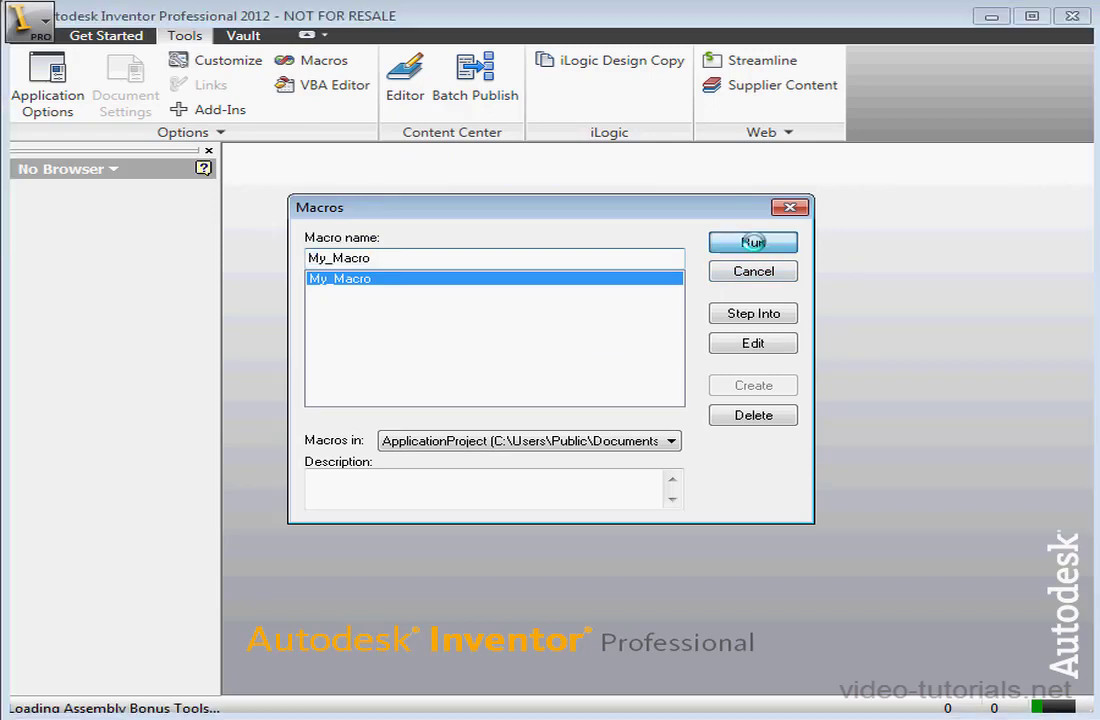
left_click(752, 242)
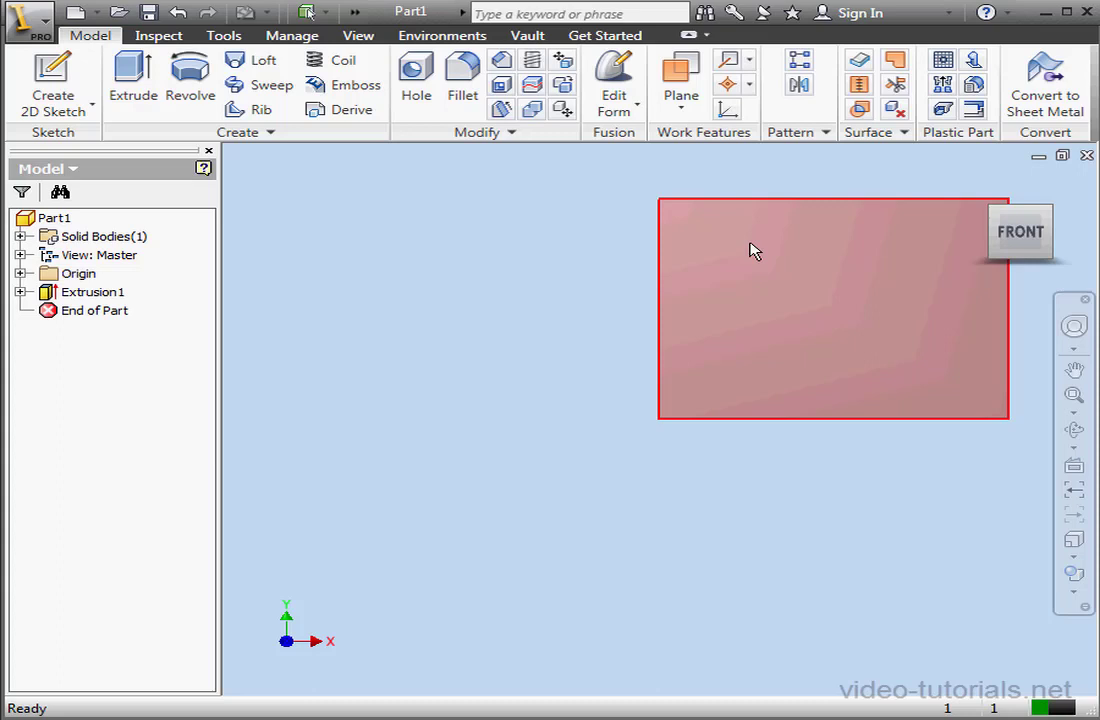
Switch Part1 to the home isometric view to show the extruded block in 3D.
left_click(462, 80)
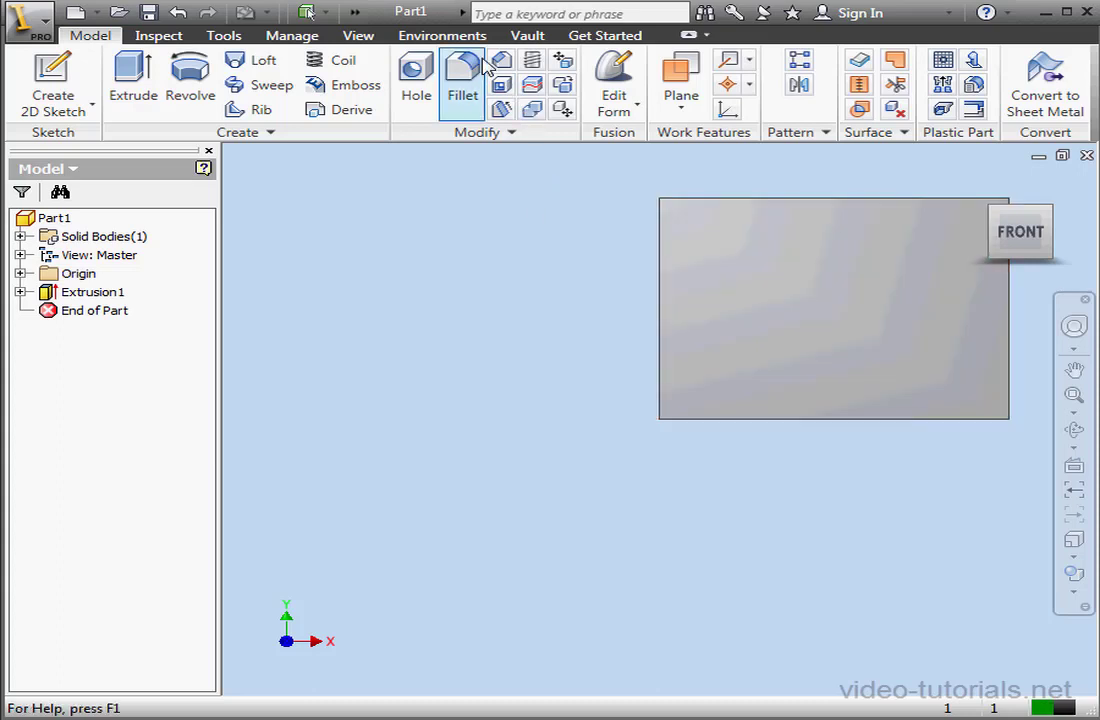
left_click(92, 292)
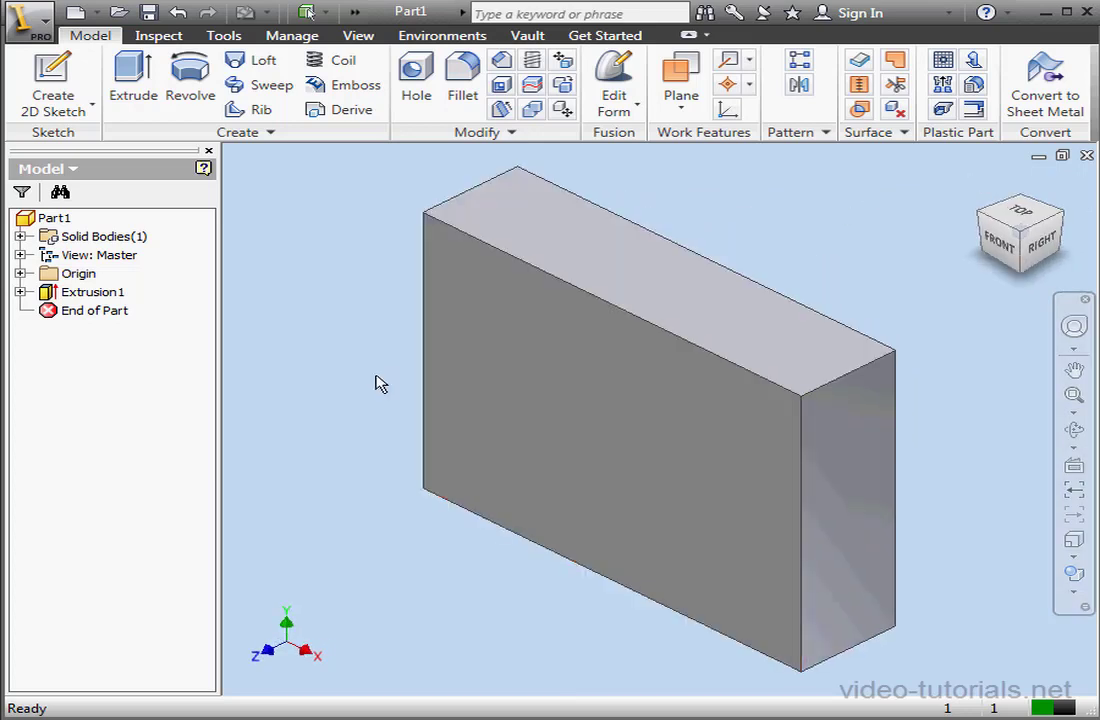
mouse_move(384, 380)
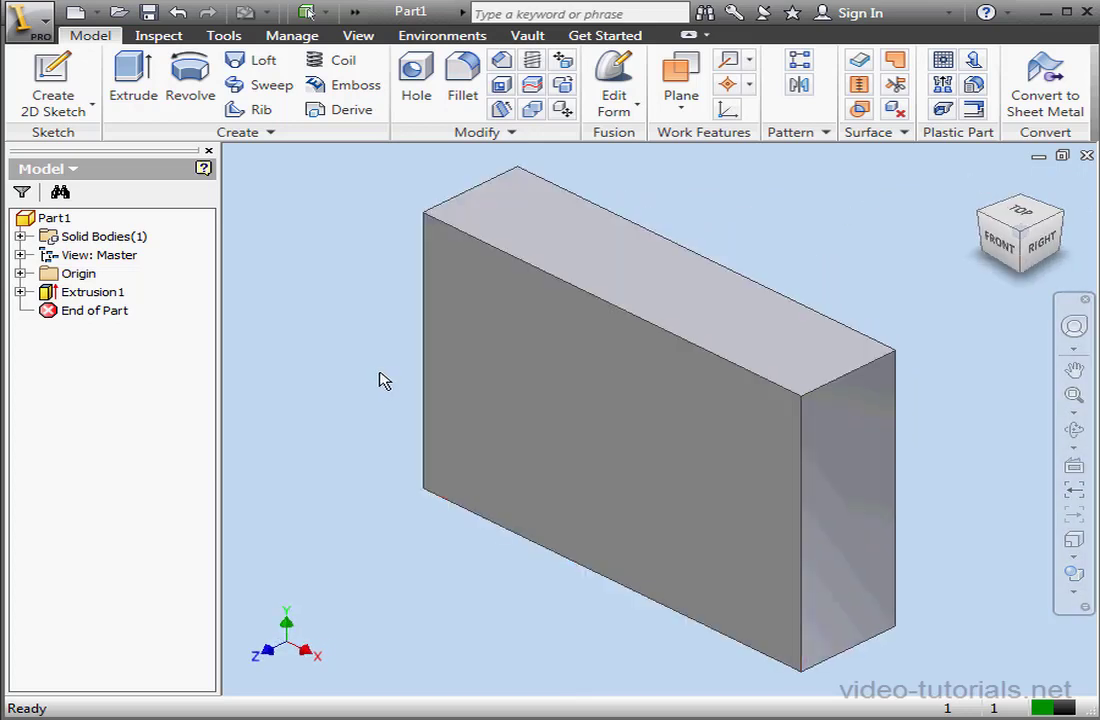